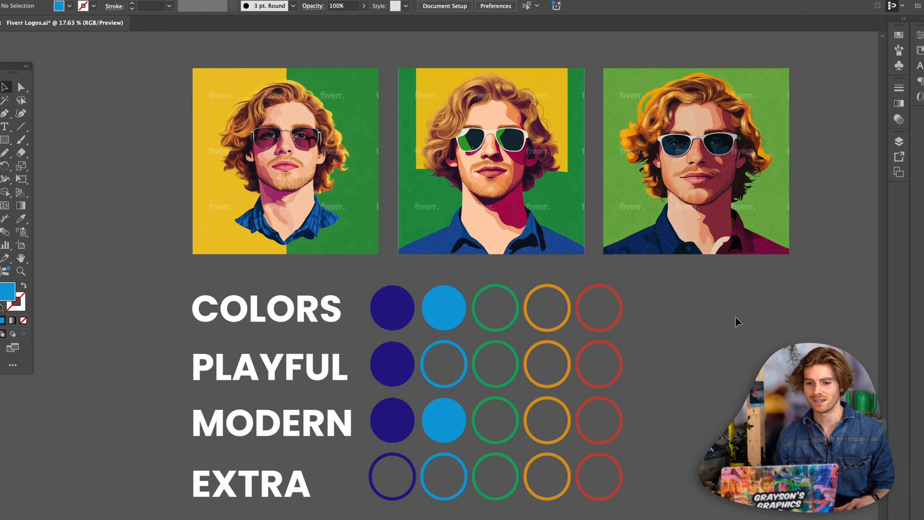
mouse_move(496, 460)
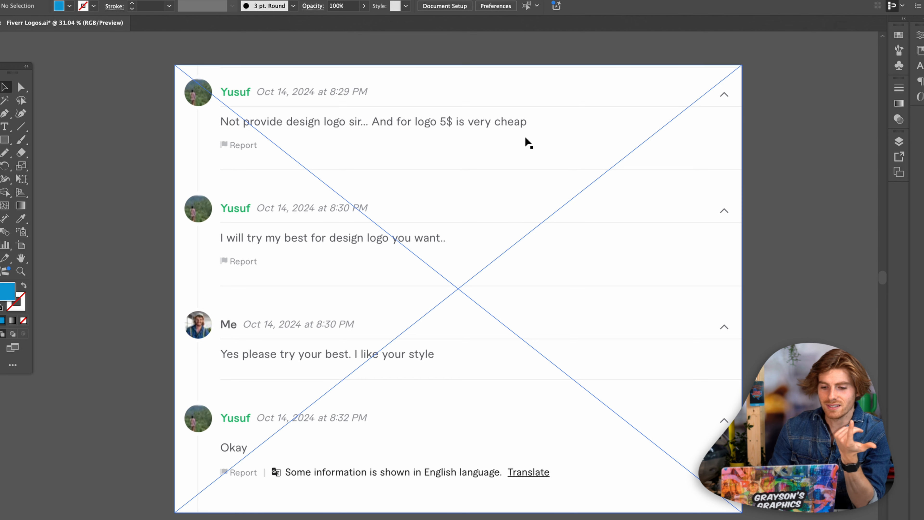
mouse_move(489, 141)
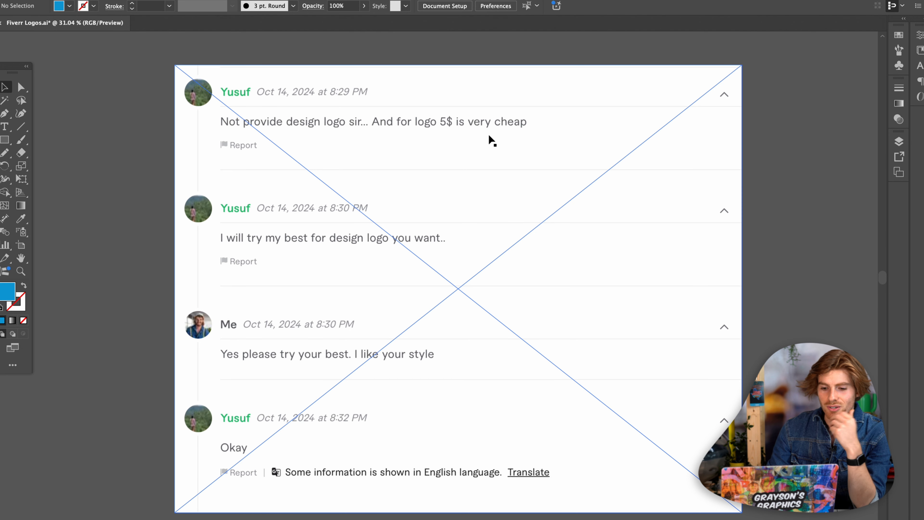
Step: Bring the $200 Anagha Professional Designer artboard with logo cards into view
scroll("down", 3)
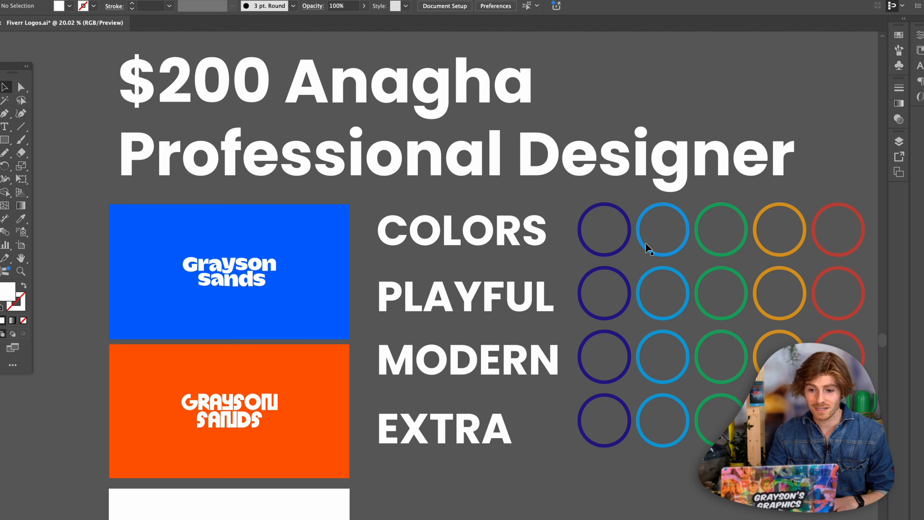
Step: Select the second circle in the COLORS rating row of the $200 grid
left_click(660, 233)
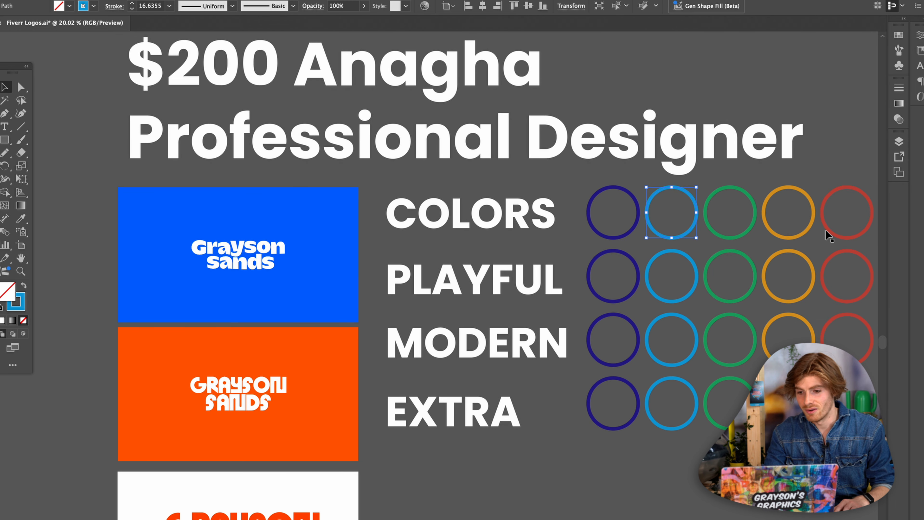